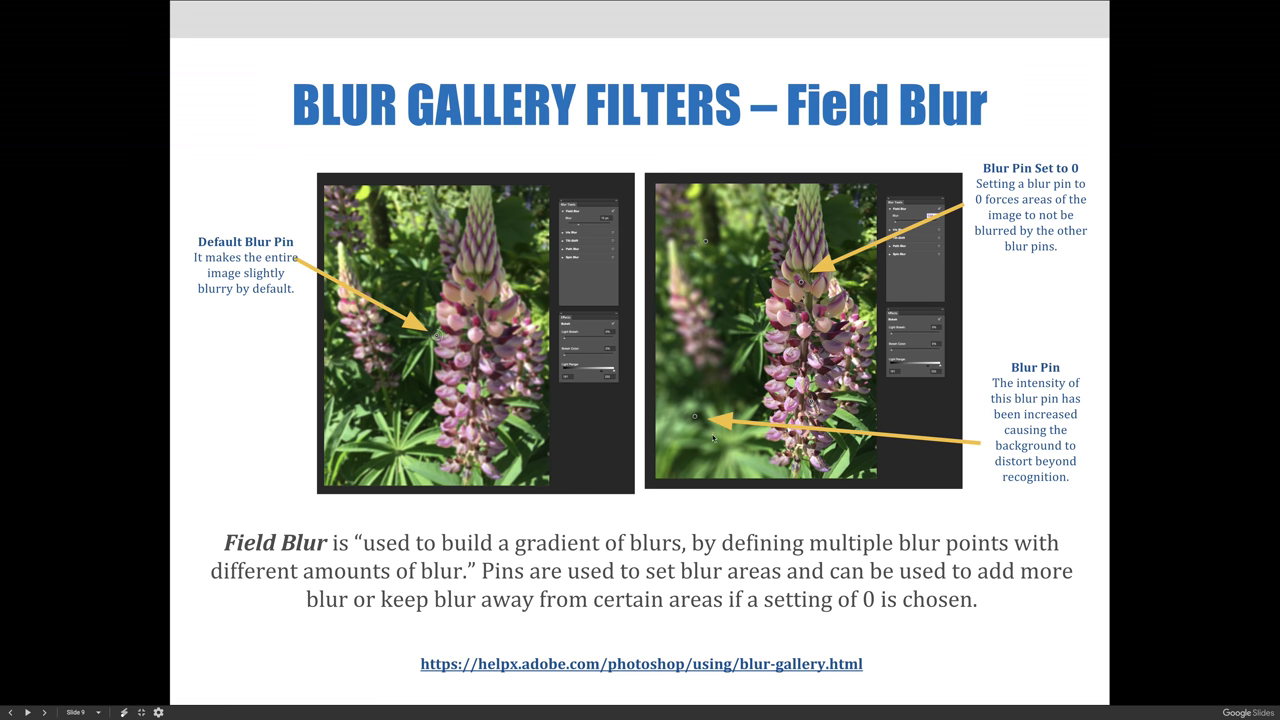
mouse_move(705, 395)
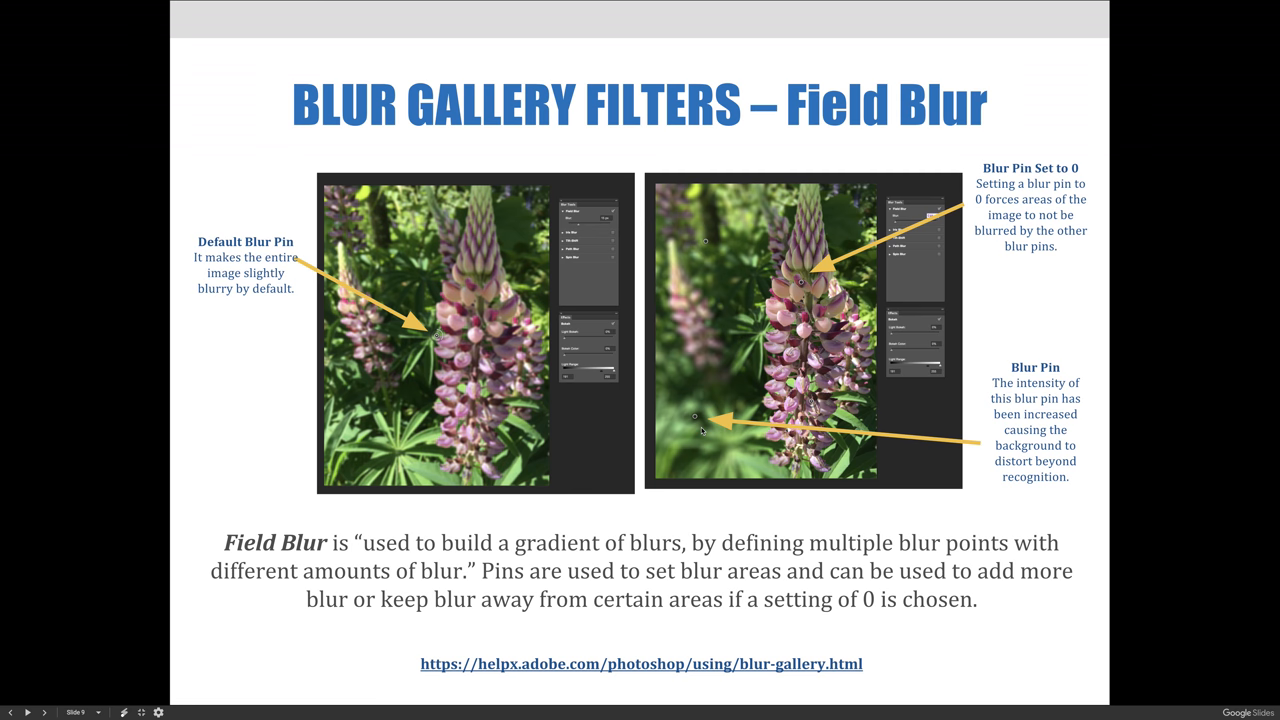
mouse_move(707, 407)
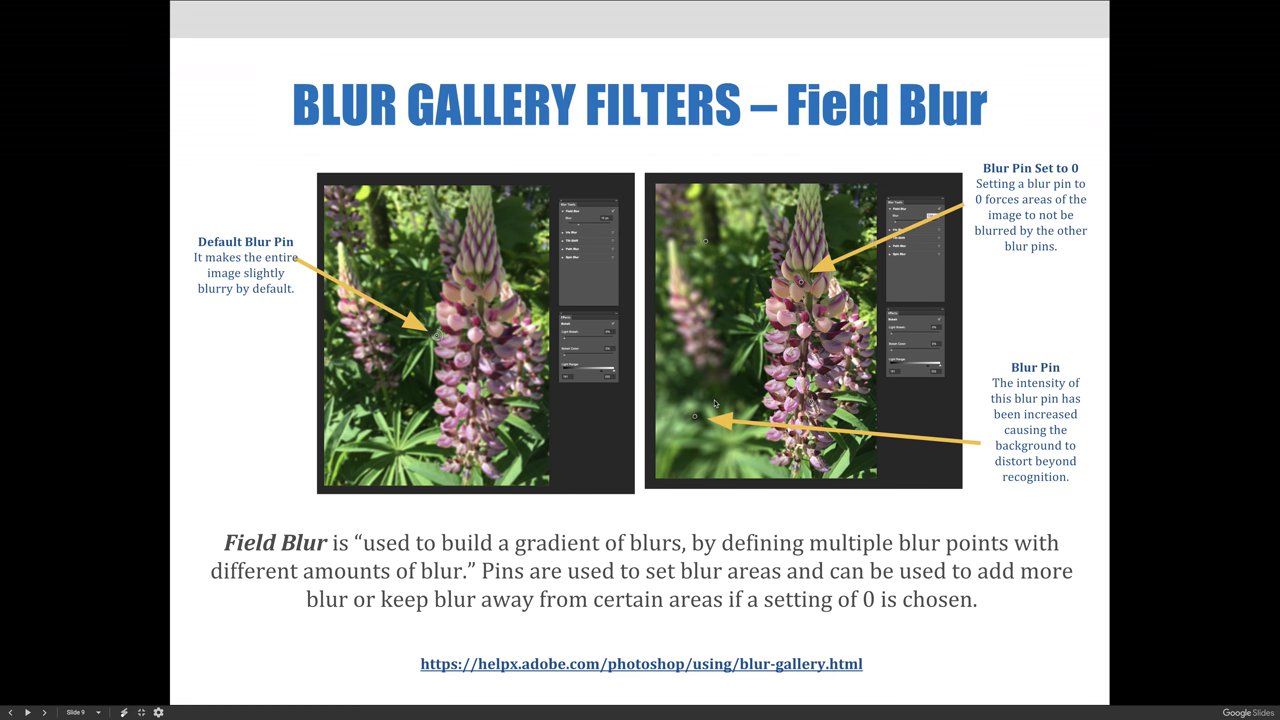
mouse_move(715, 402)
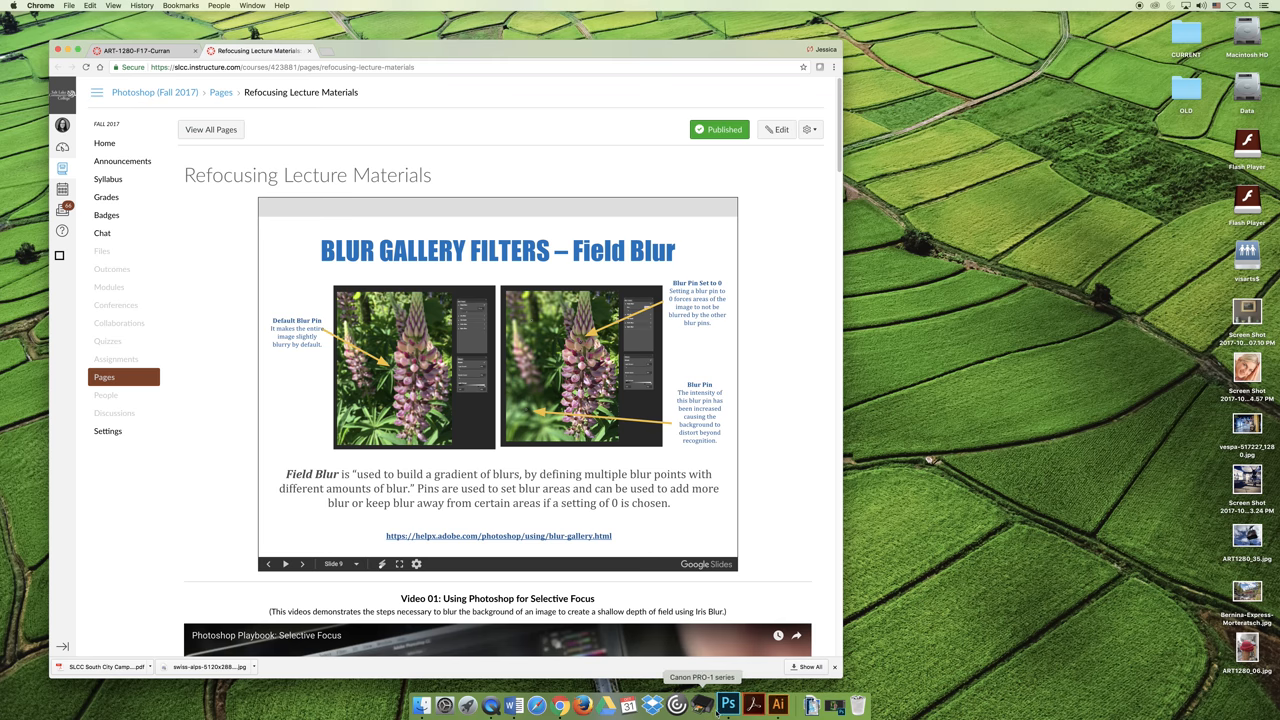
Bring up the lupine photo in Photoshop and apply Filter > Blur Gallery > Field Blur
left_click(728, 706)
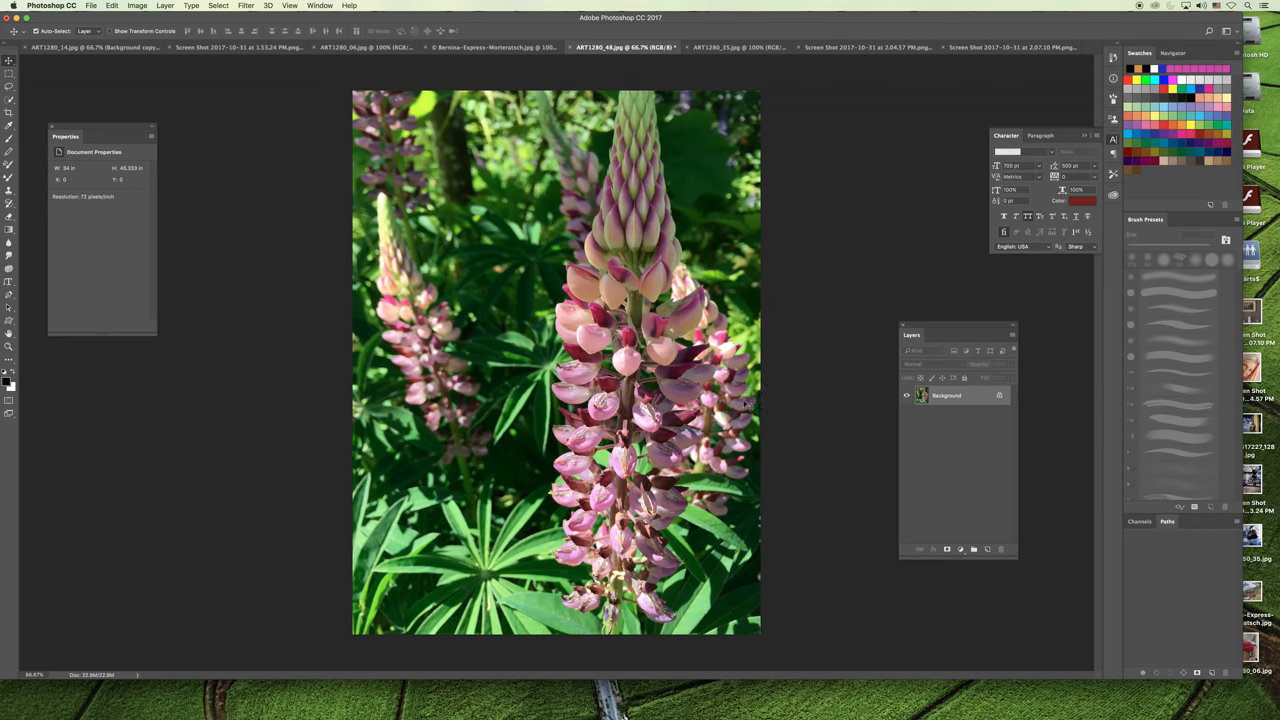
mouse_move(310, 295)
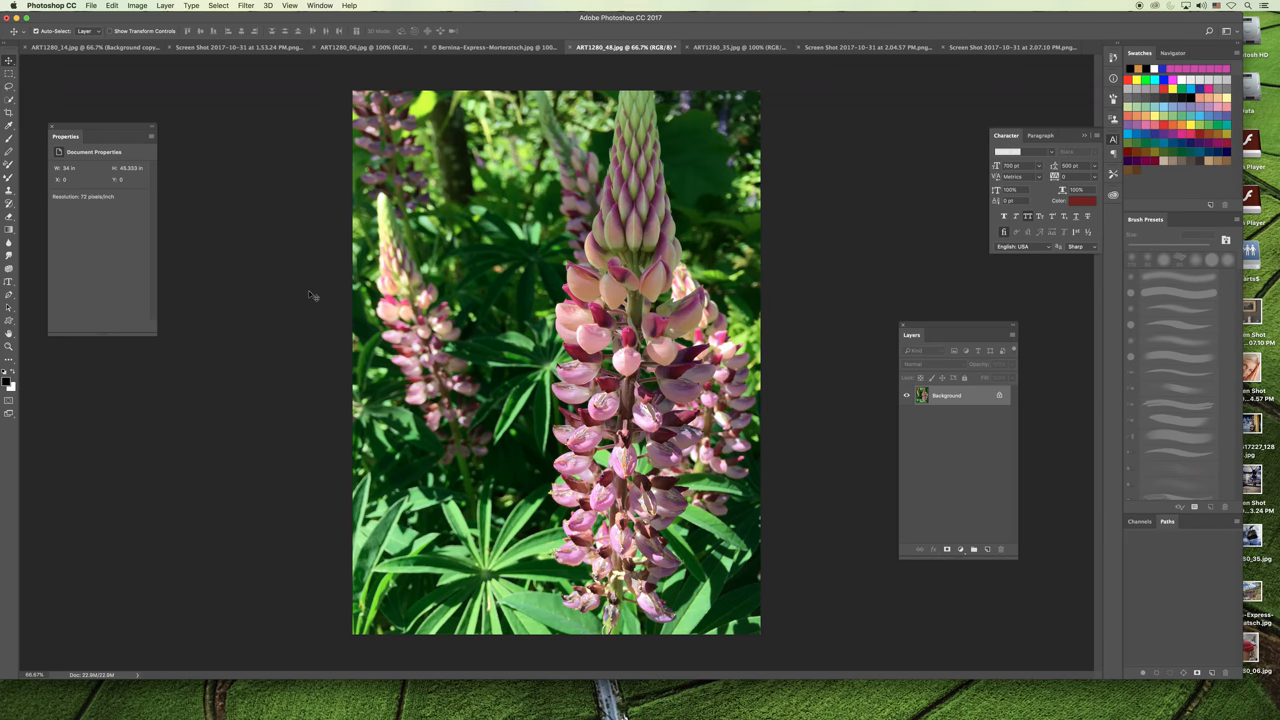
mouse_move(335, 311)
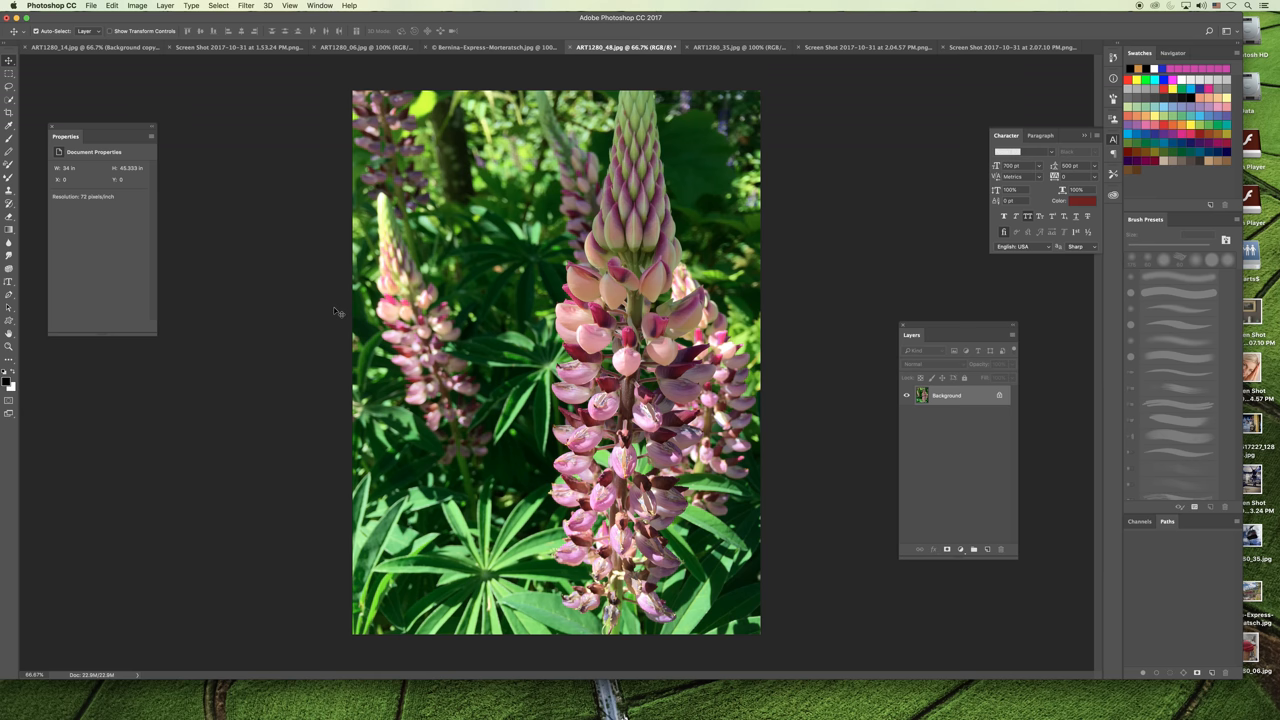
left_click(245, 5)
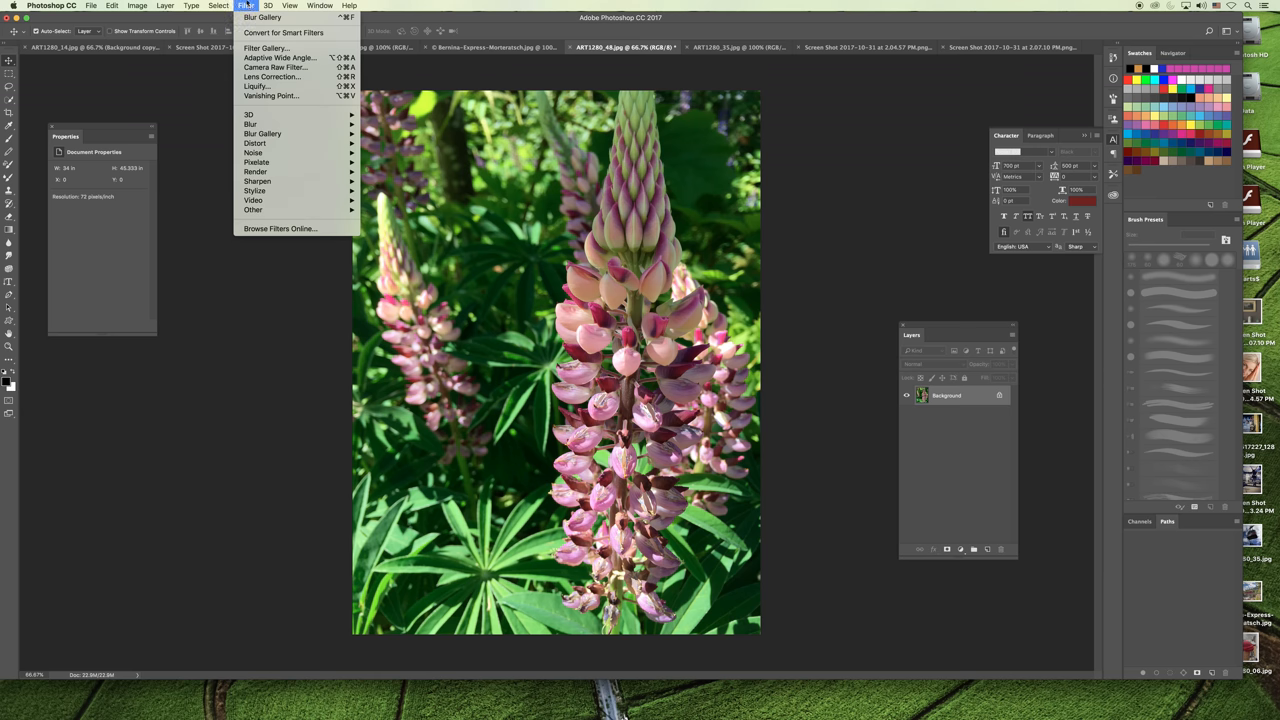
mouse_move(262, 133)
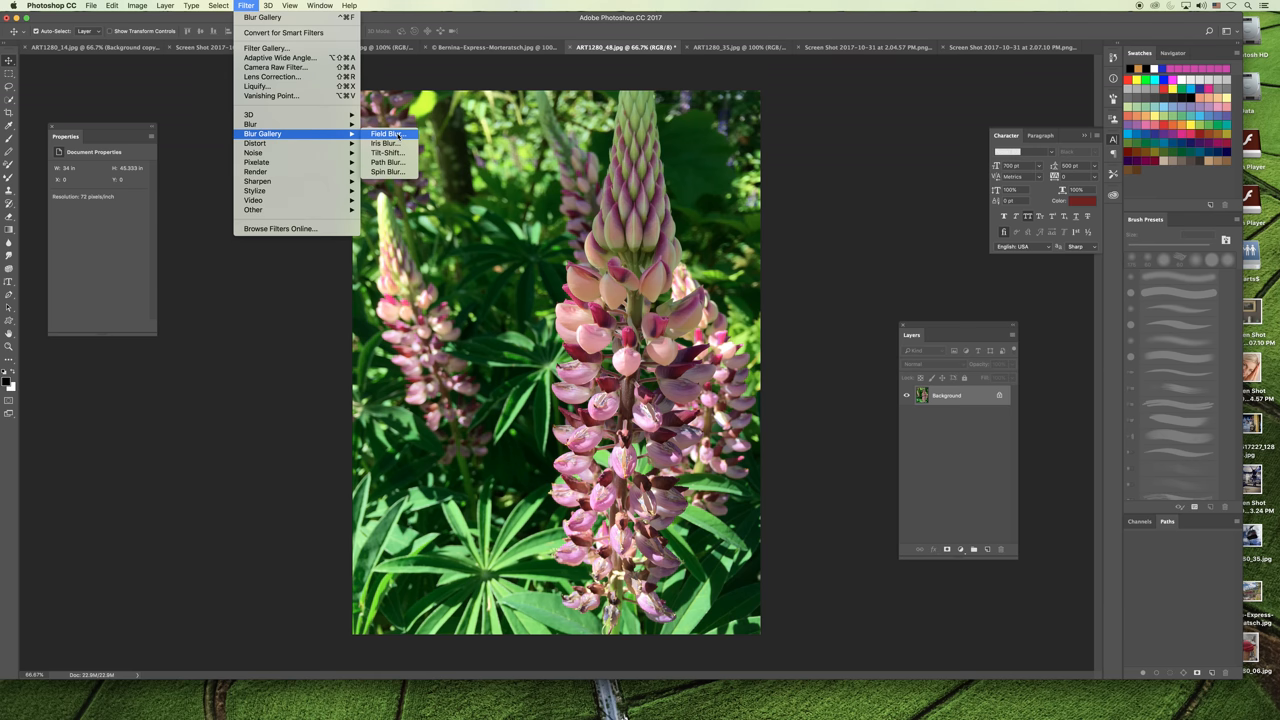
left_click(382, 133)
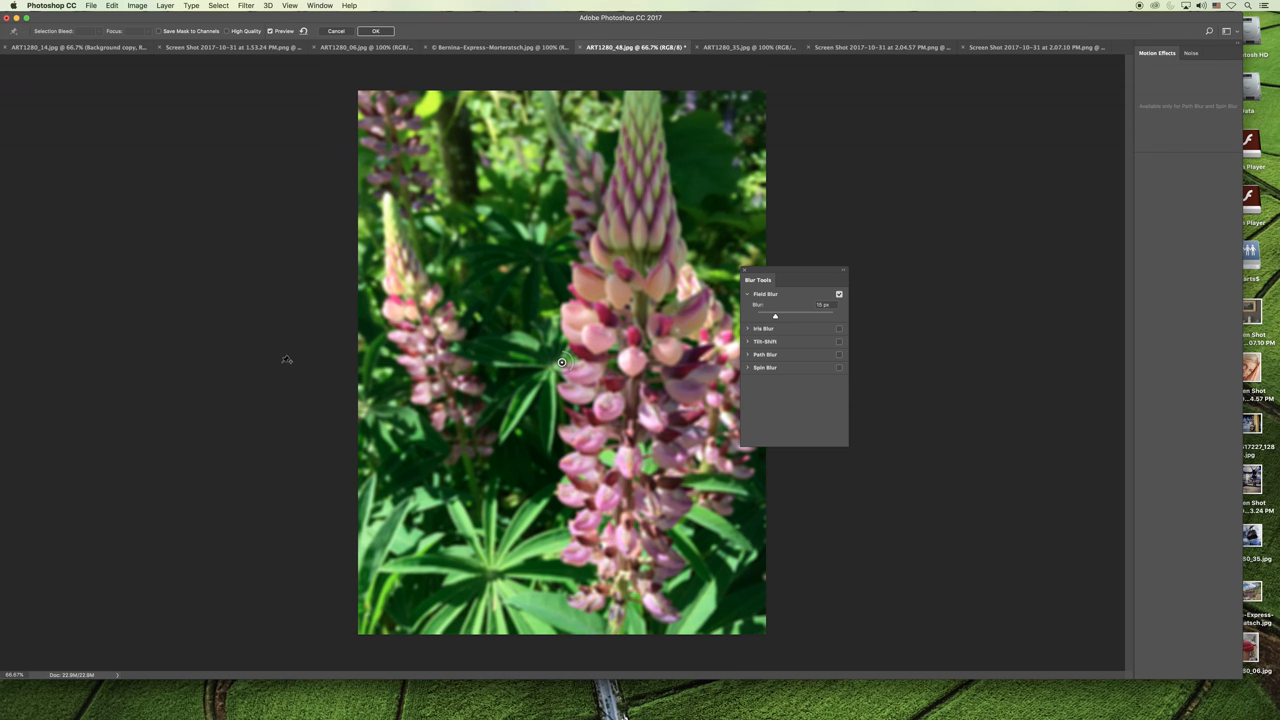
mouse_move(605, 373)
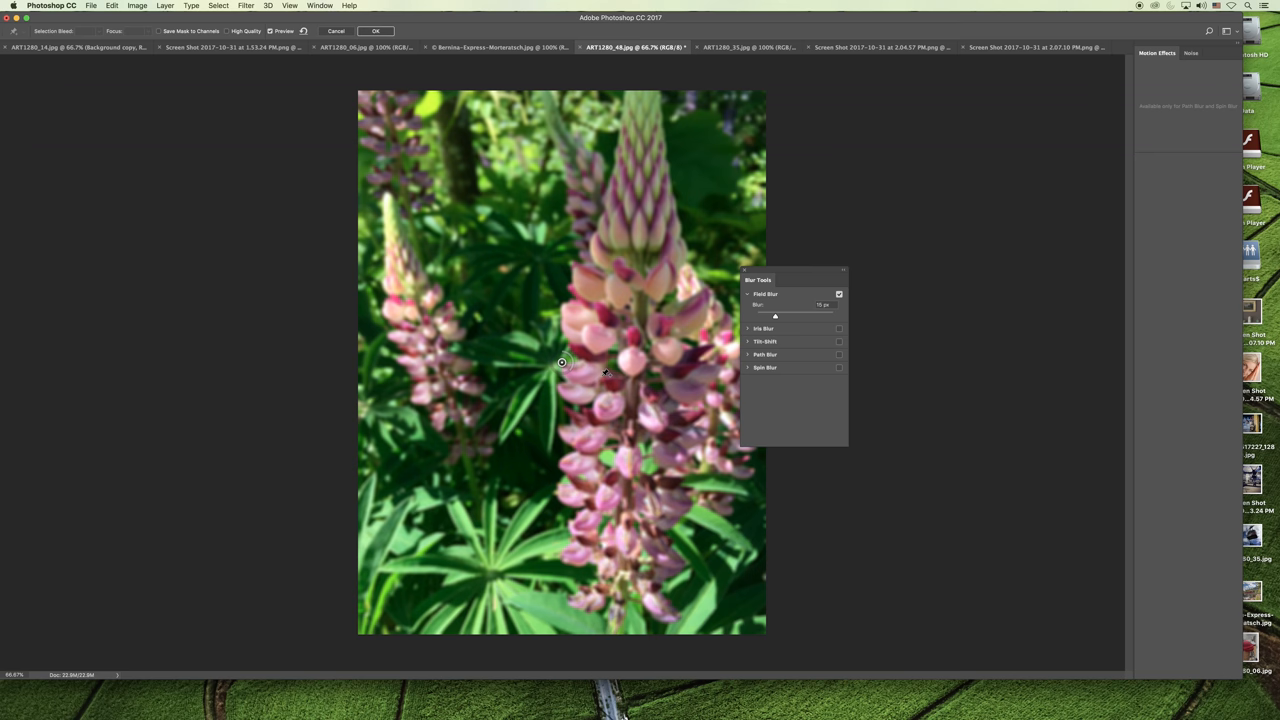
mouse_move(806, 346)
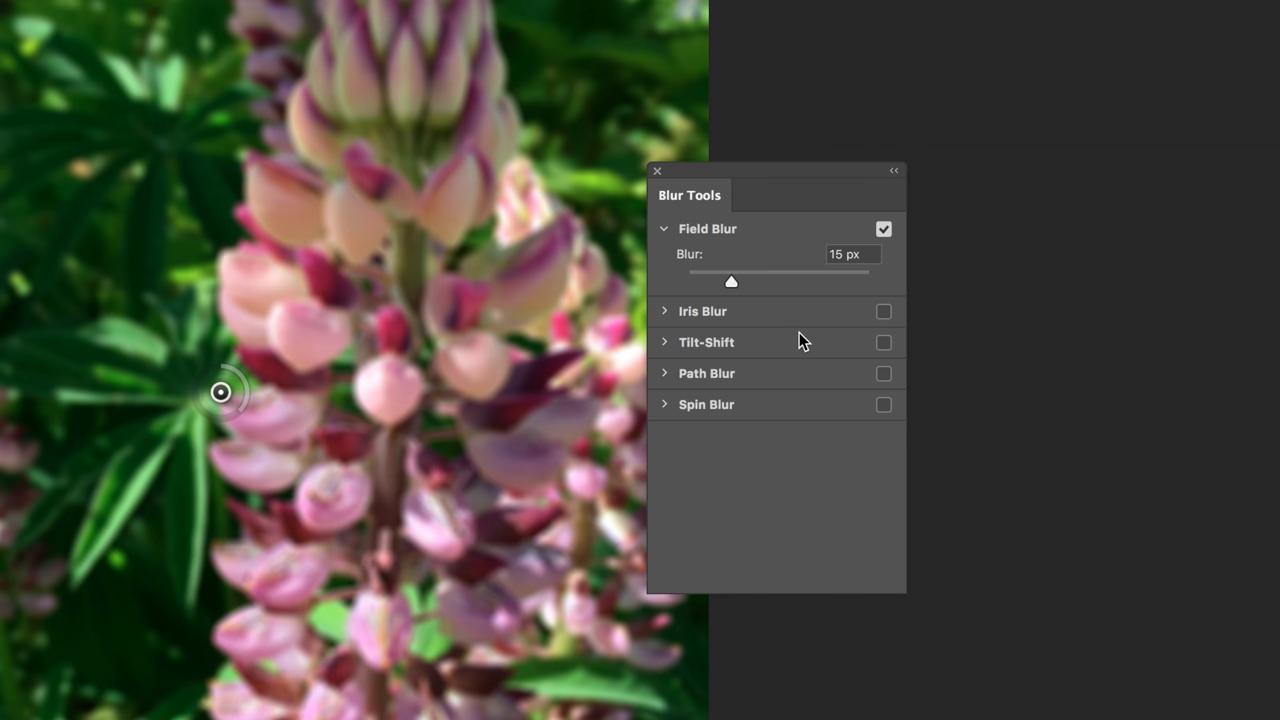
mouse_move(760, 293)
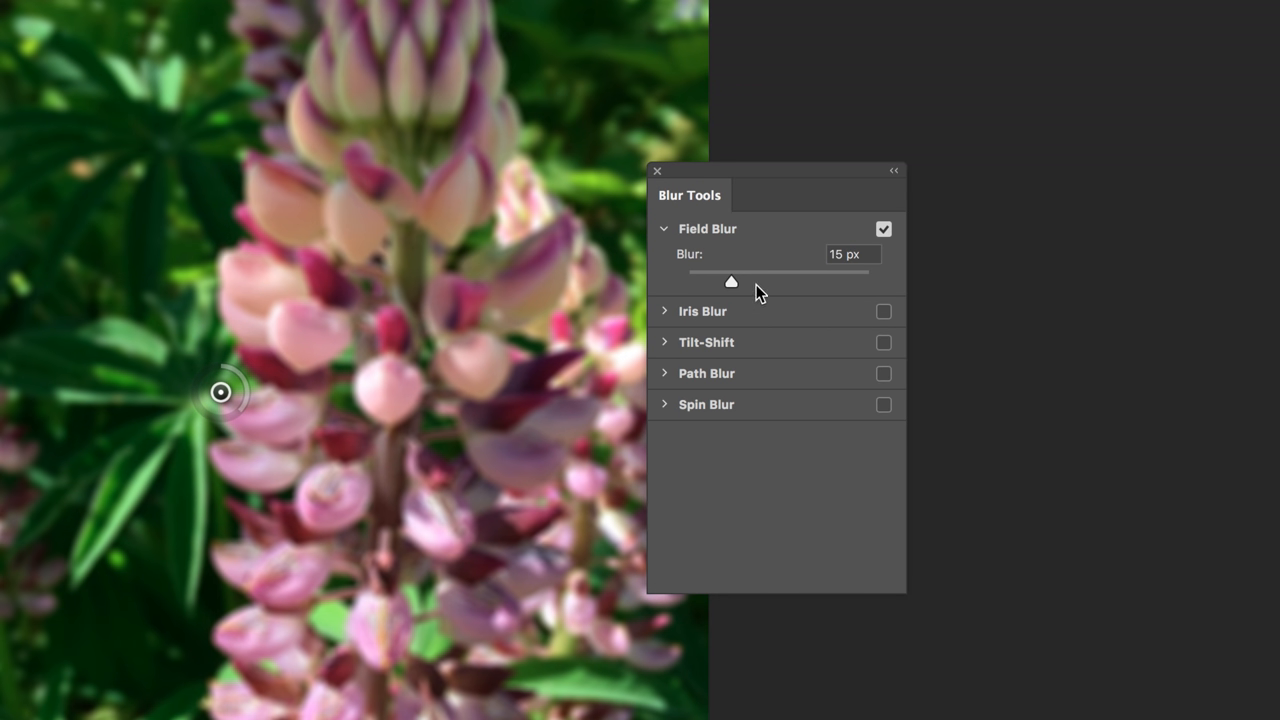
left_click_drag(730, 272, 775, 272)
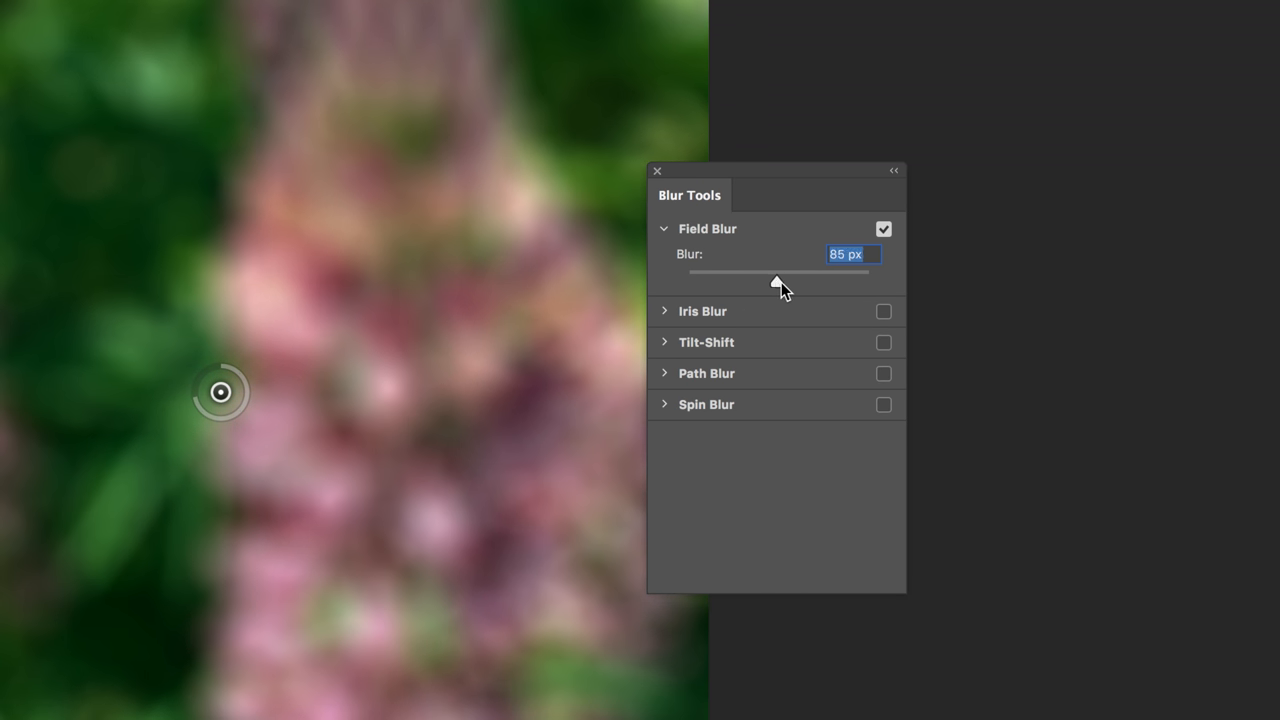
left_click_drag(775, 272, 853, 272)
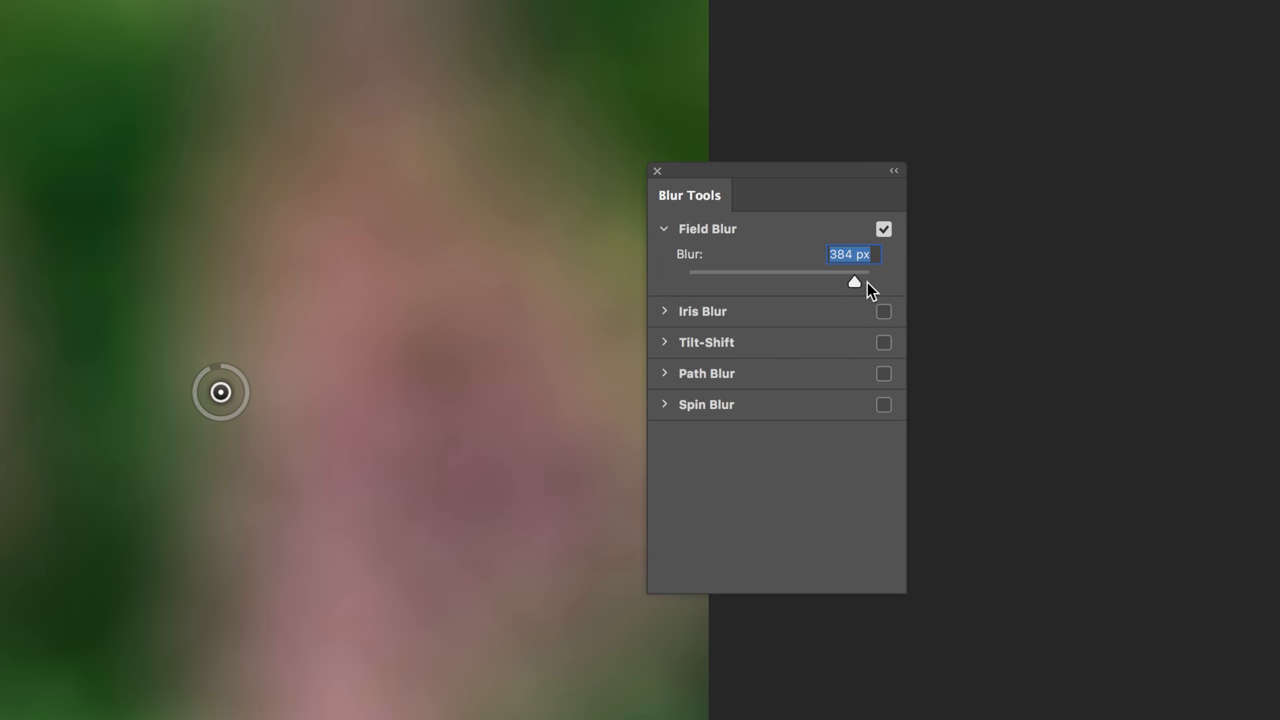
left_click_drag(853, 282, 757, 282)
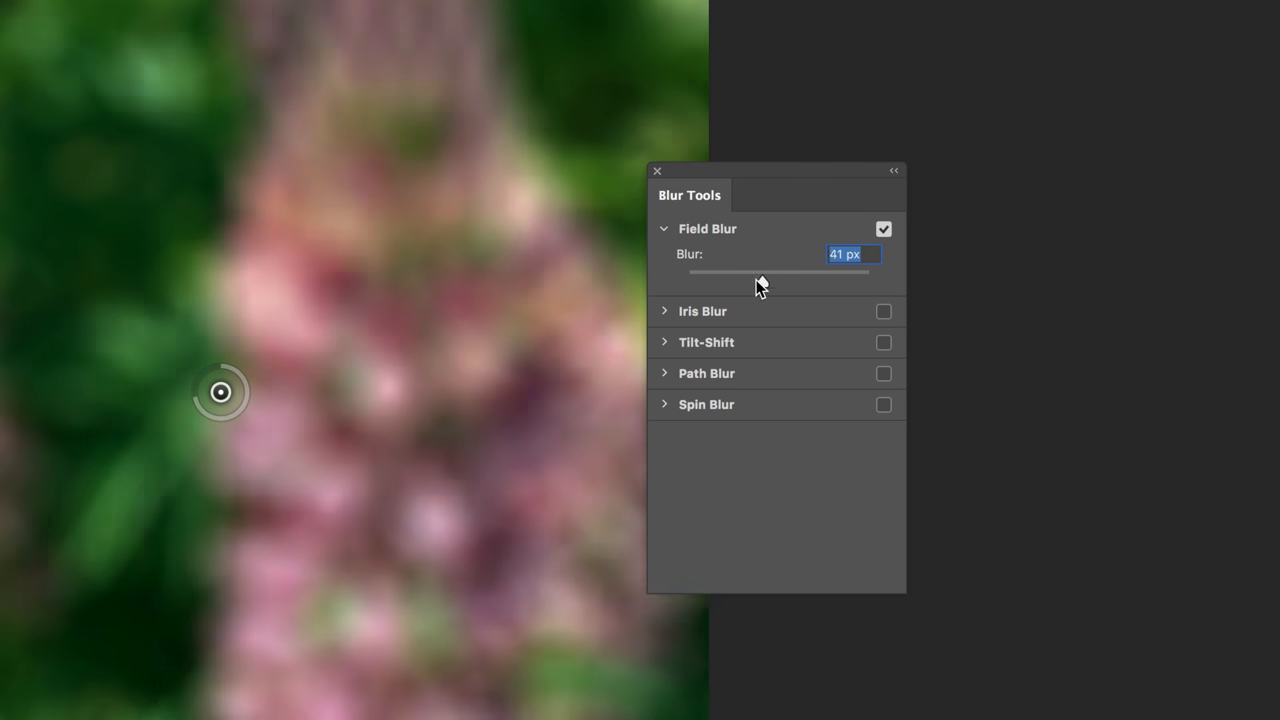
left_click_drag(758, 272, 695, 272)
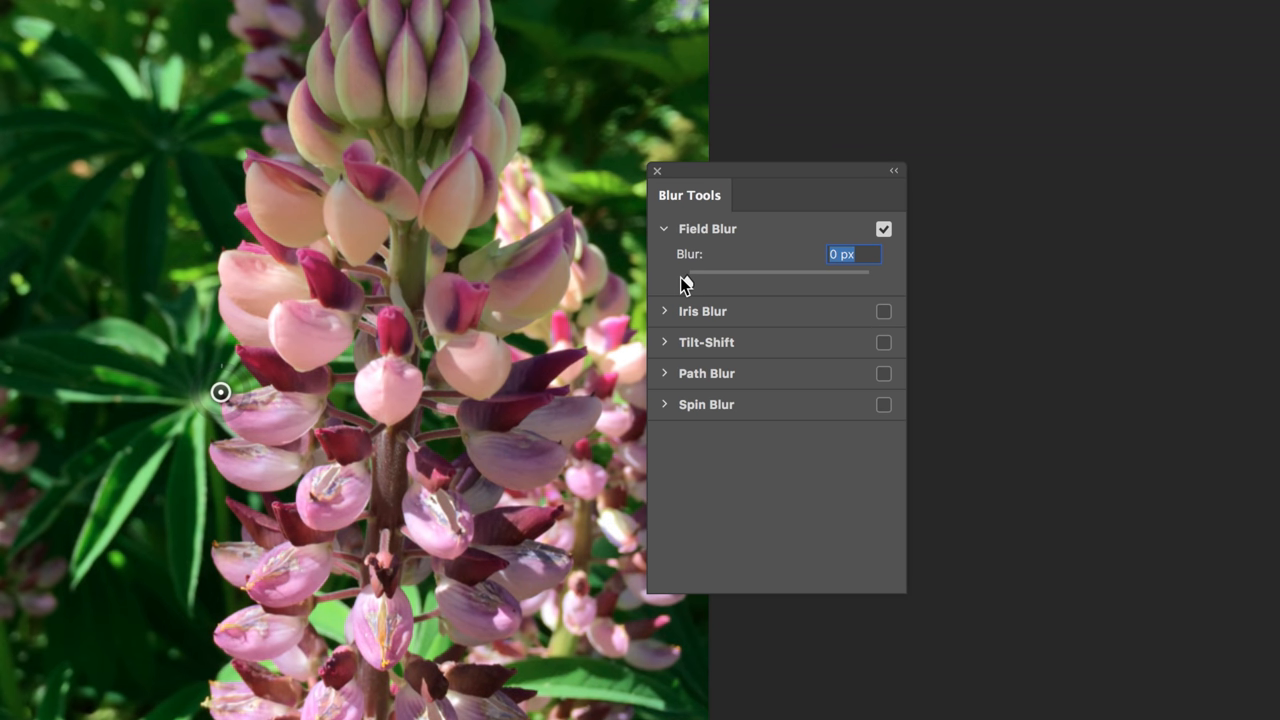
left_click_drag(688, 272, 728, 272)
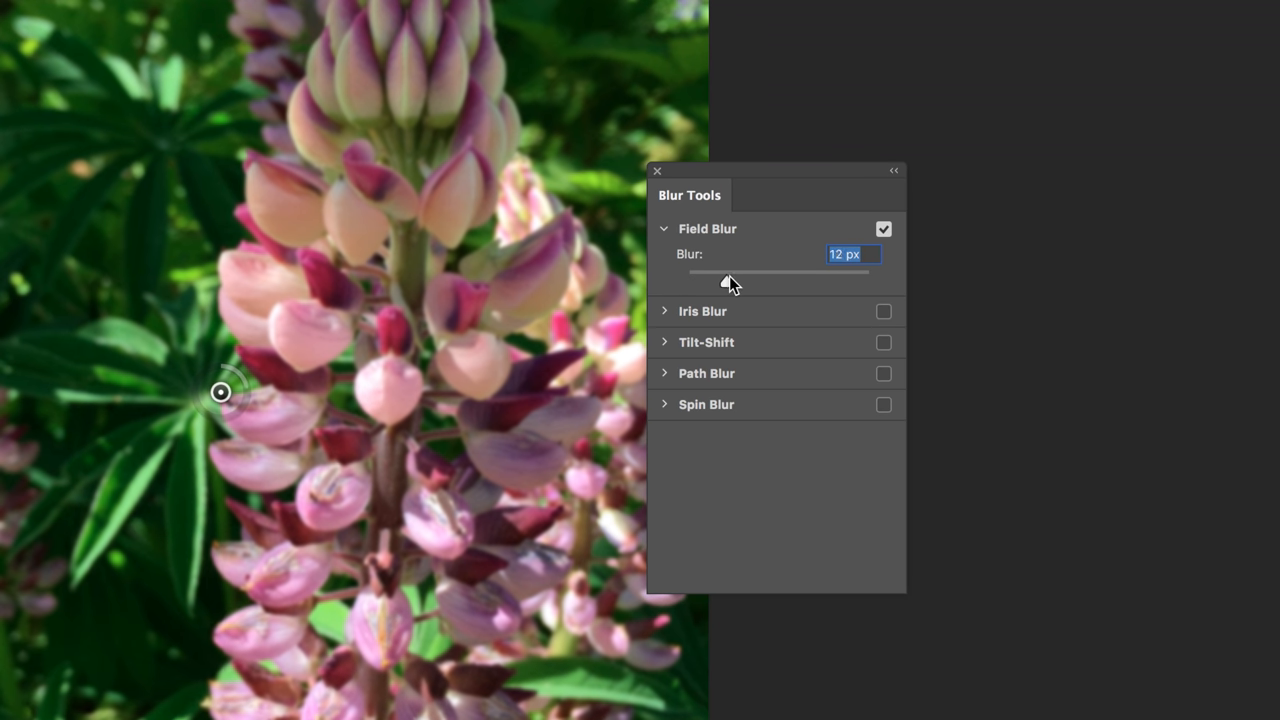
left_click_drag(729, 272, 734, 272)
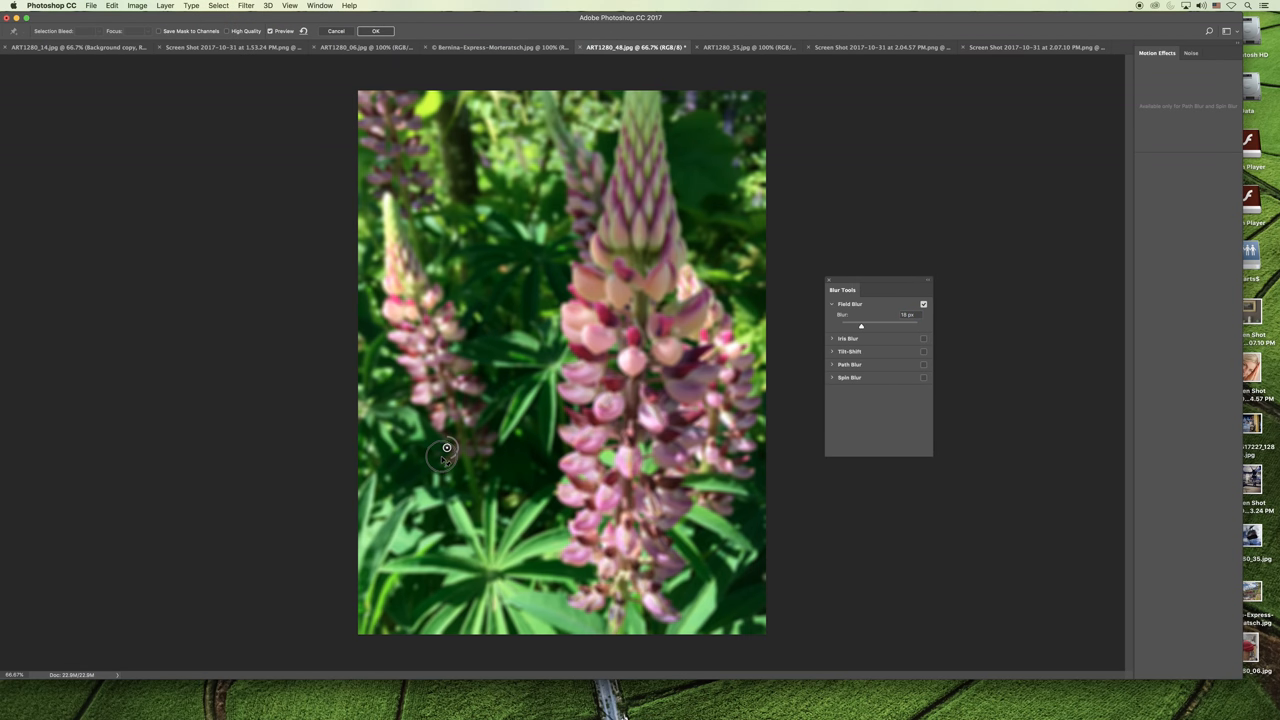
mouse_move(430, 493)
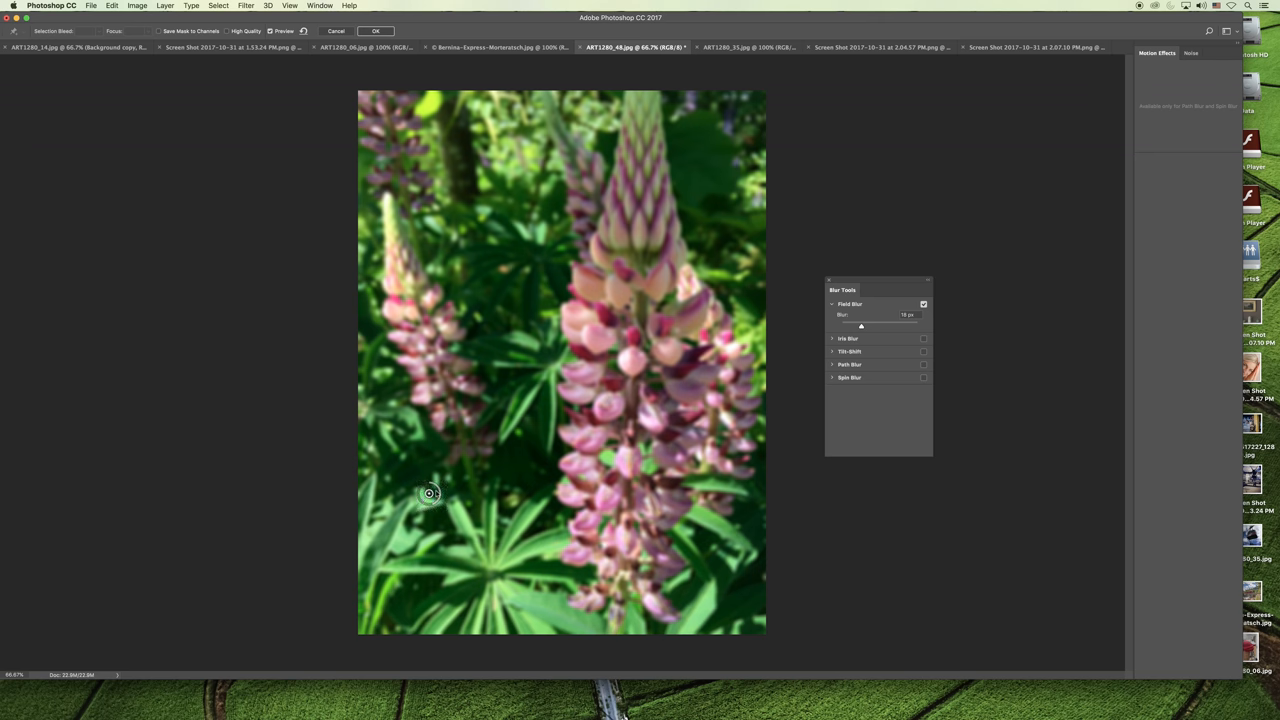
mouse_move(487, 173)
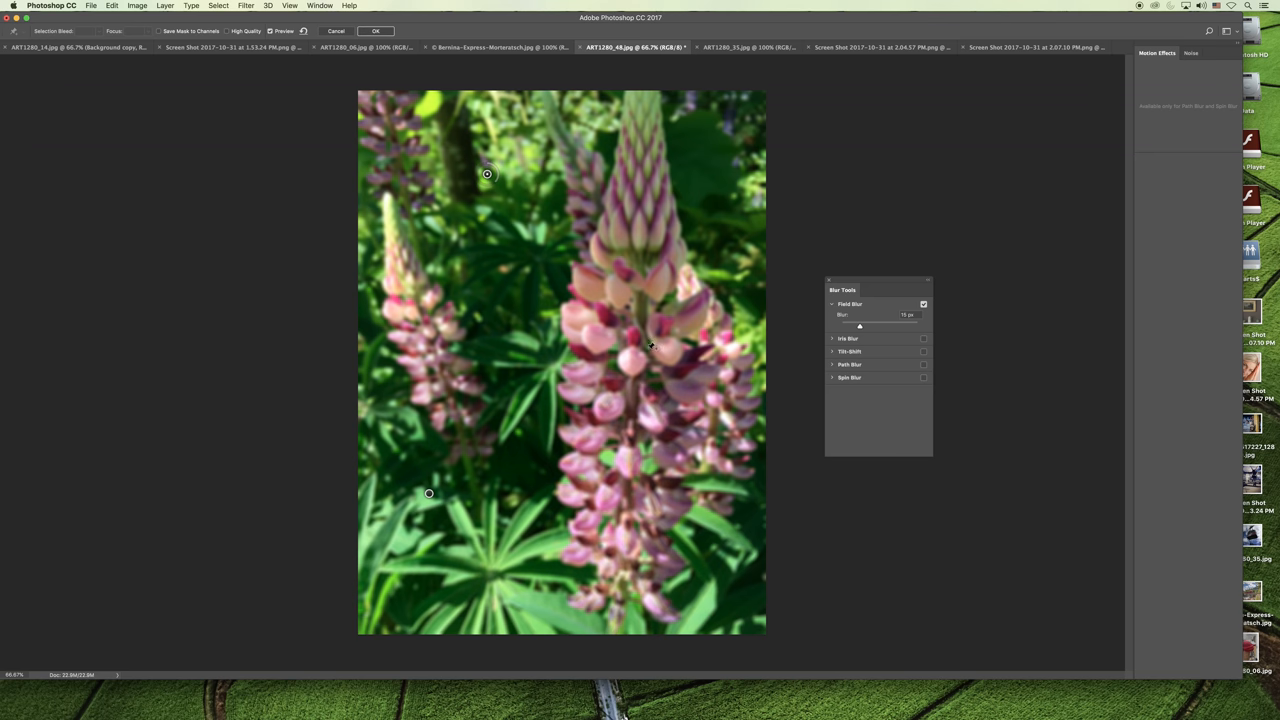
Add a blur pin on the main lupine and set its Blur to 0
left_click(640, 358)
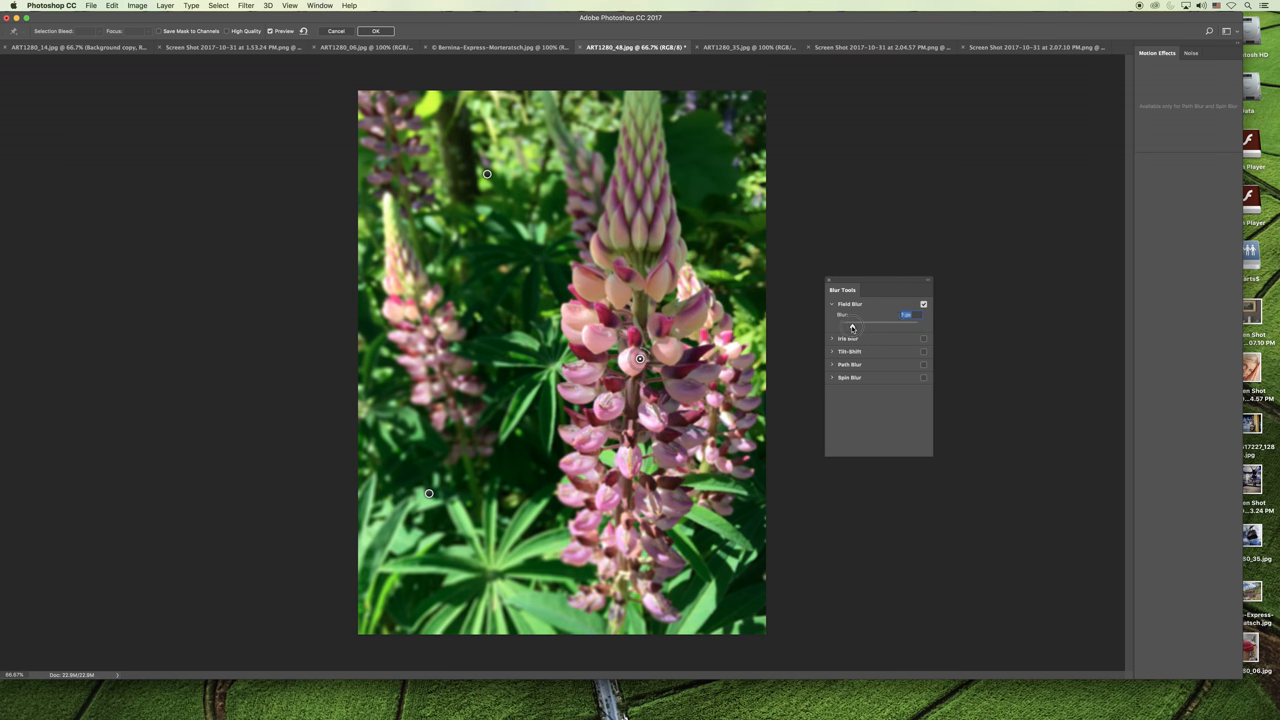
left_click_drag(906, 314, 841, 326)
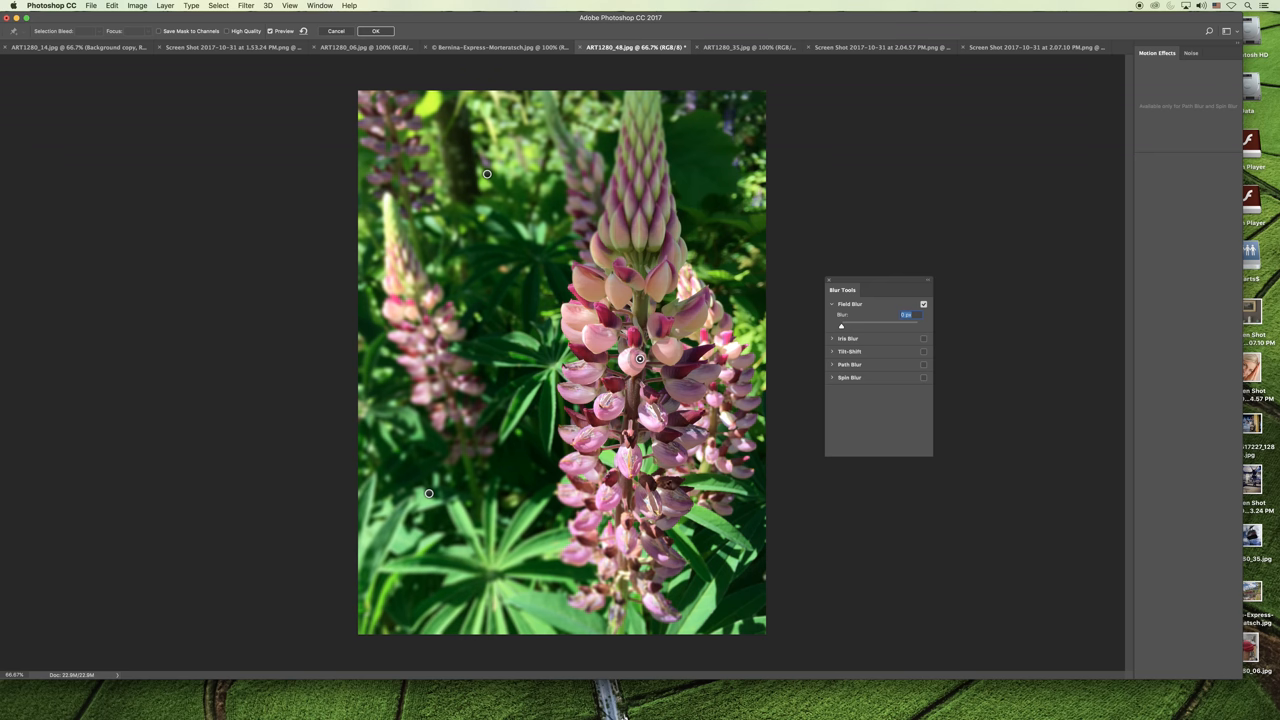
mouse_move(468, 590)
type("18")
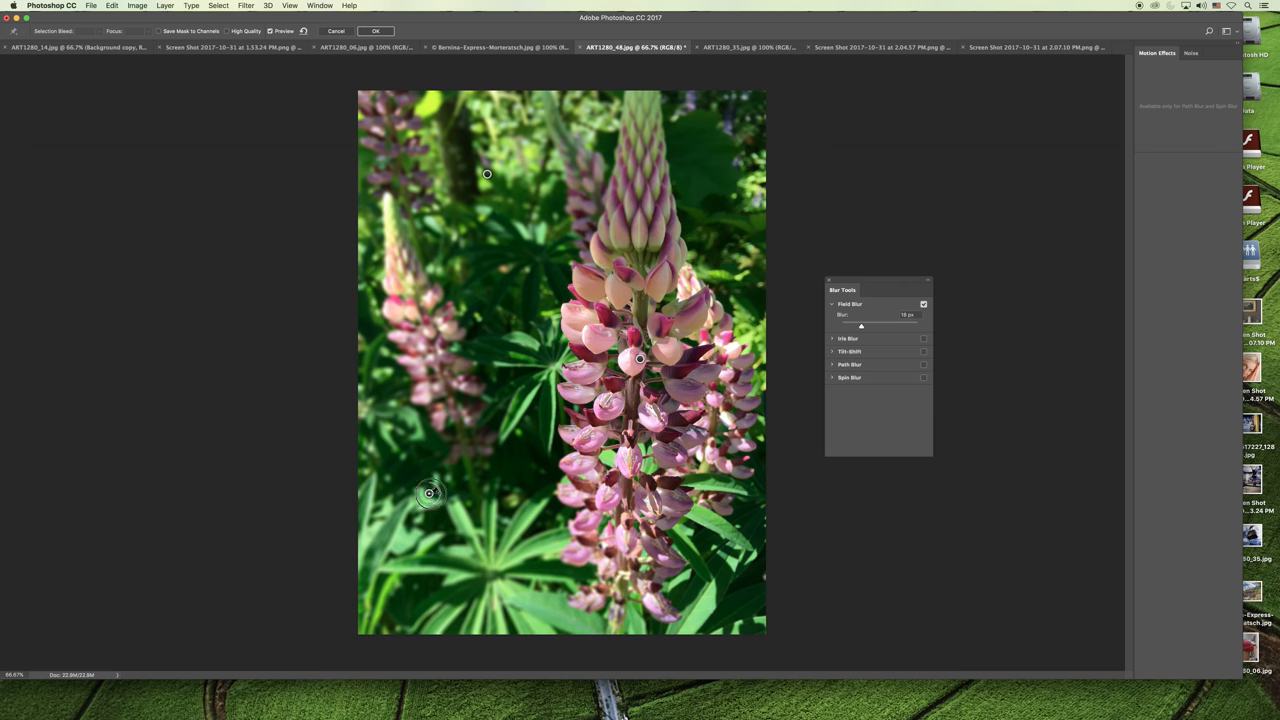
mouse_move(855, 324)
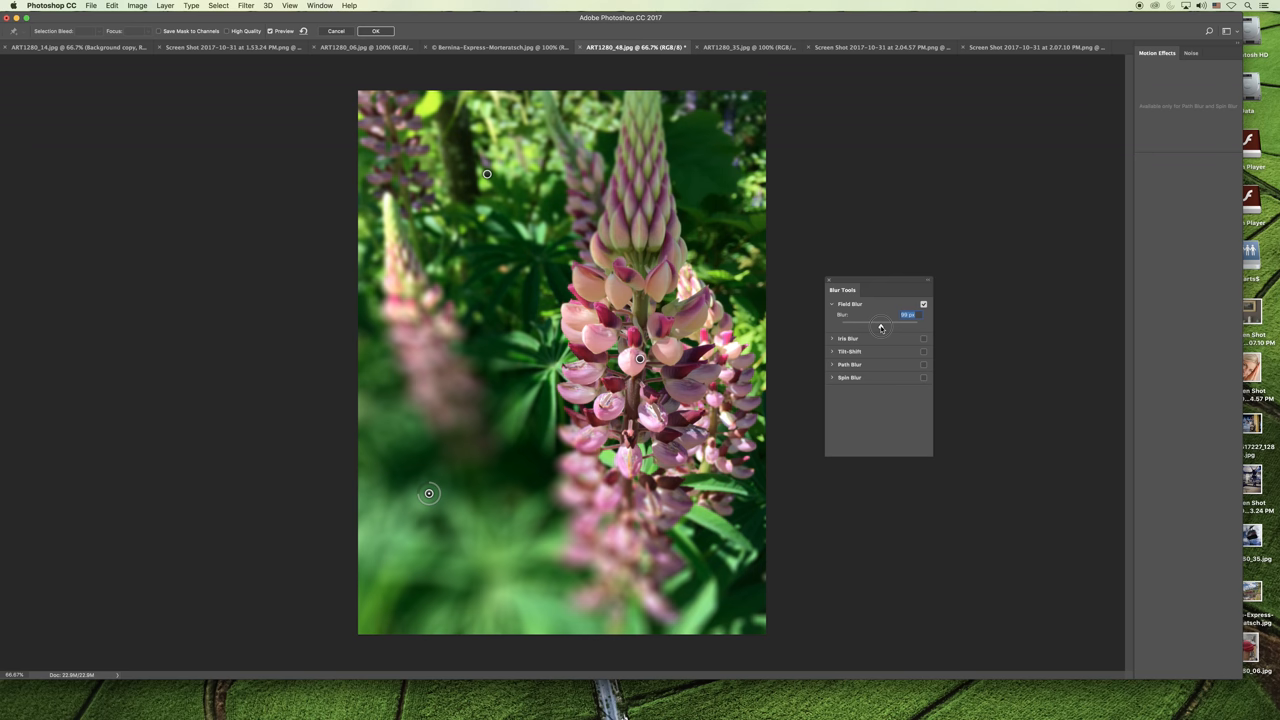
mouse_move(522, 175)
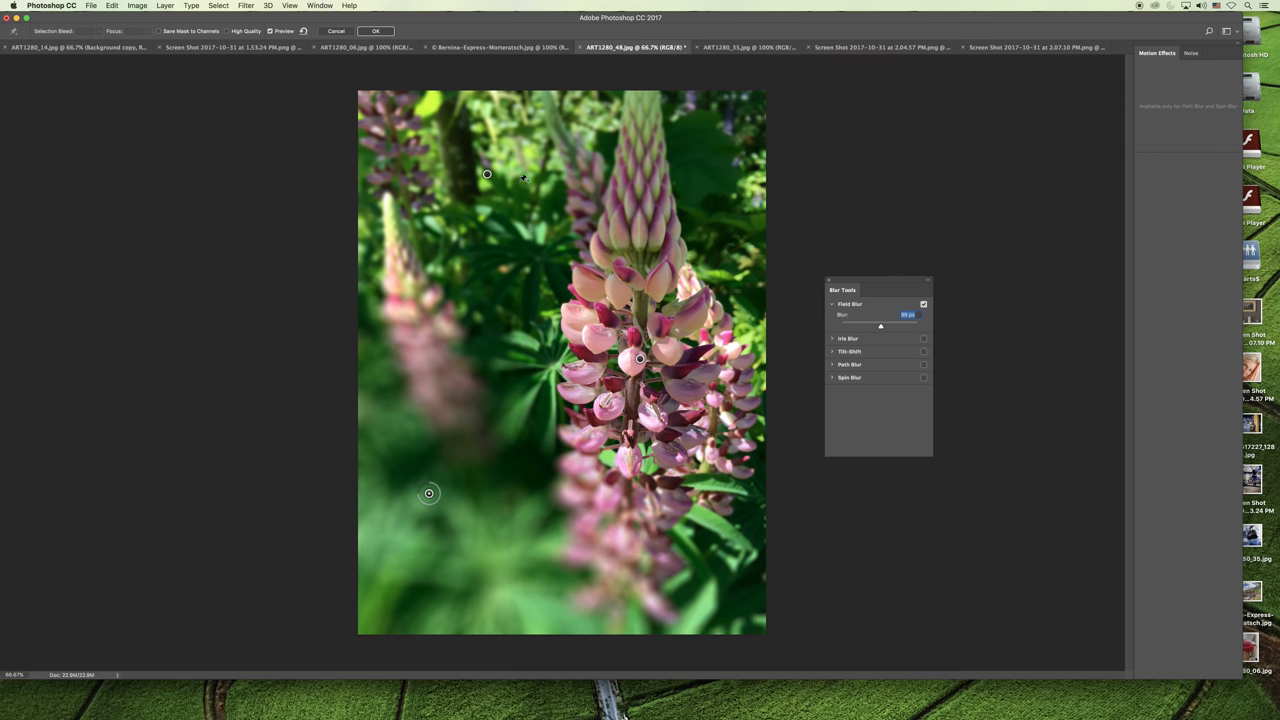
Raise the upper background pin's Blur to a high value
left_click_drag(880, 320, 858, 320)
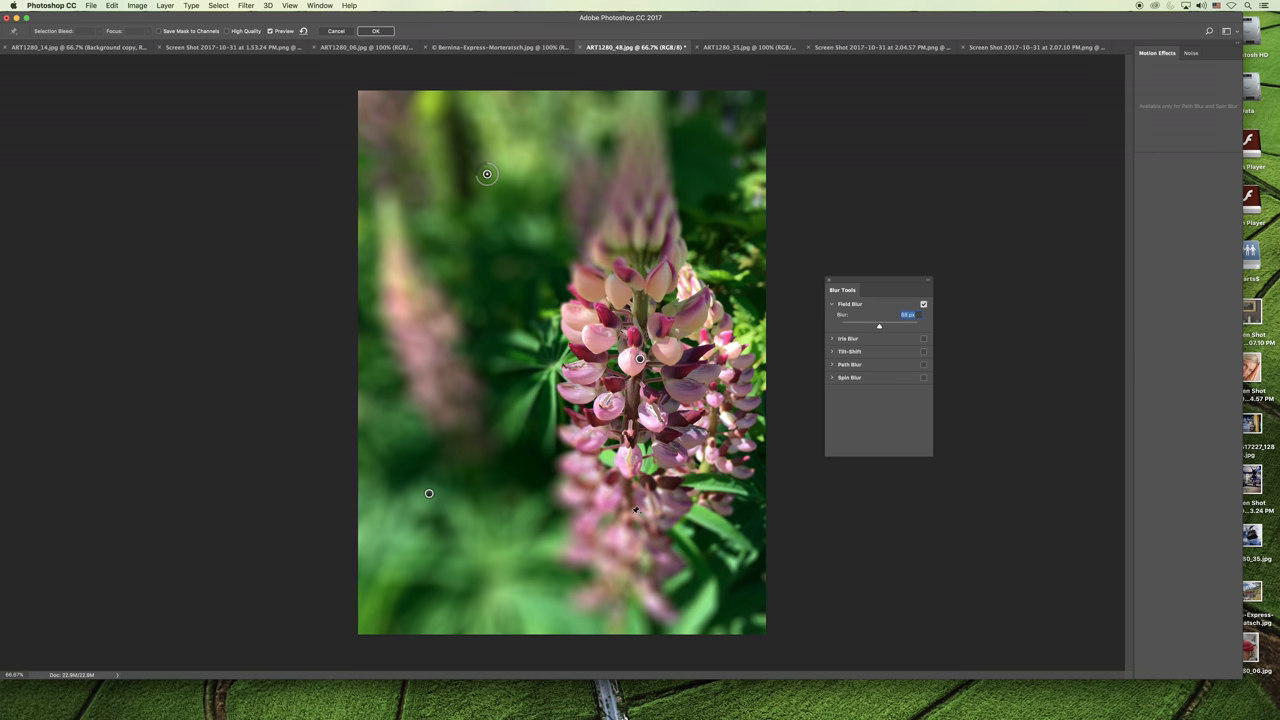
Set the Blur of the pins at the flower's base and tip to 0 px
left_click_drag(878, 325, 858, 325)
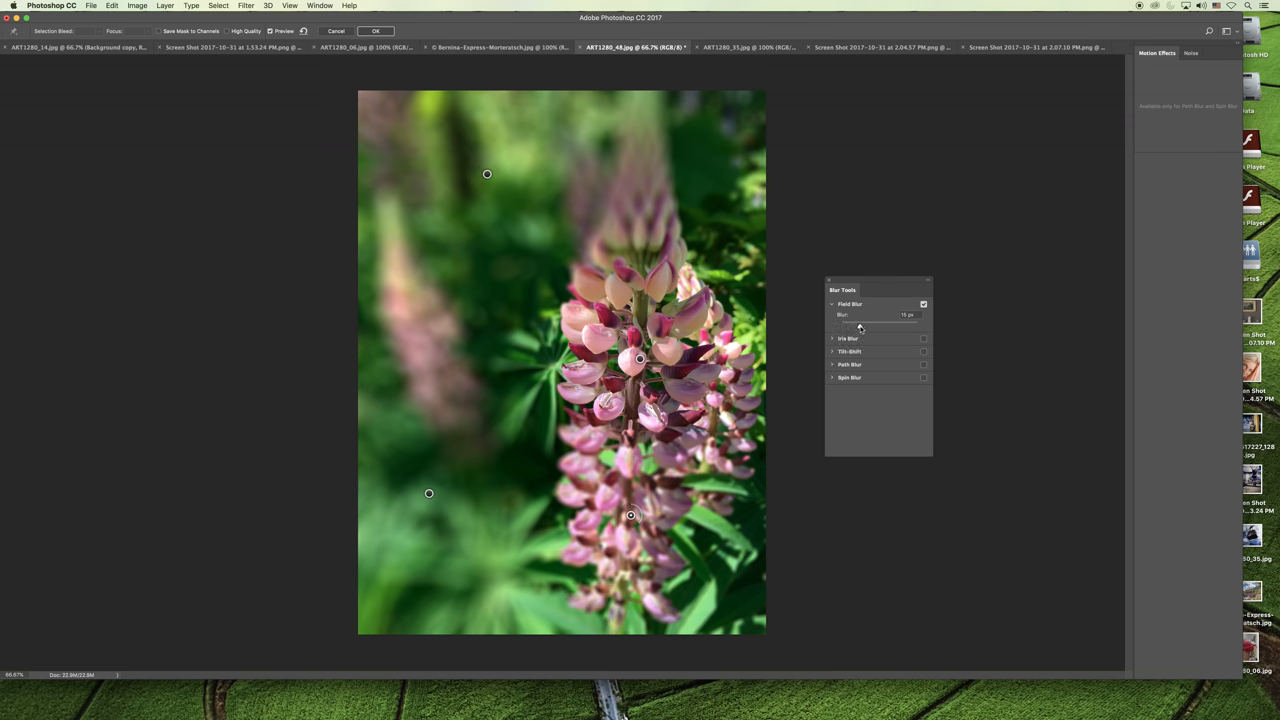
triple_click(906, 314)
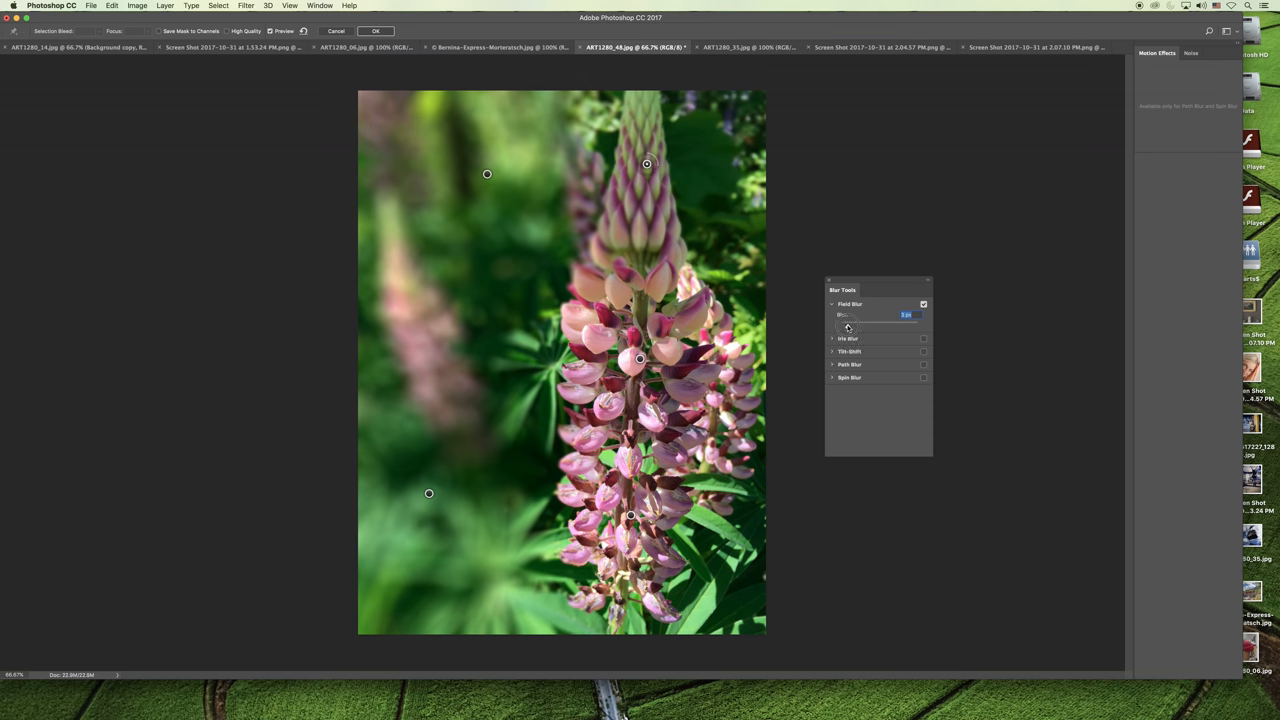
left_click_drag(848, 327, 845, 327)
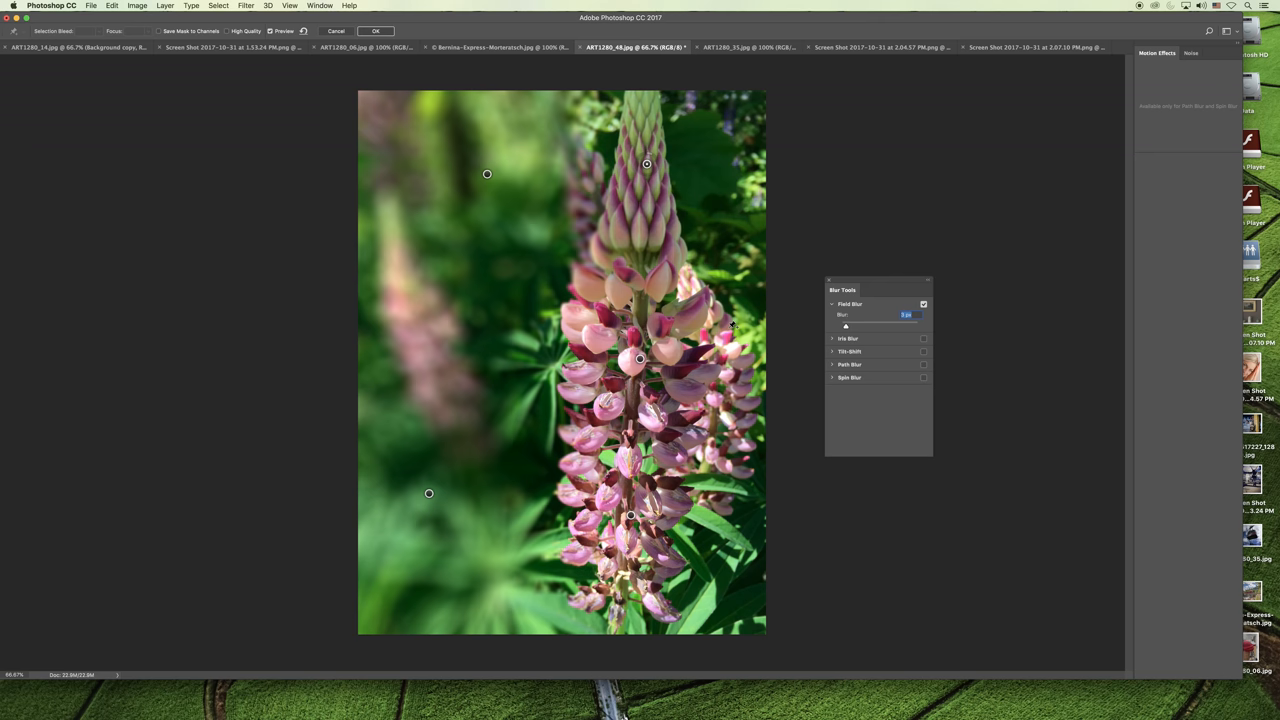